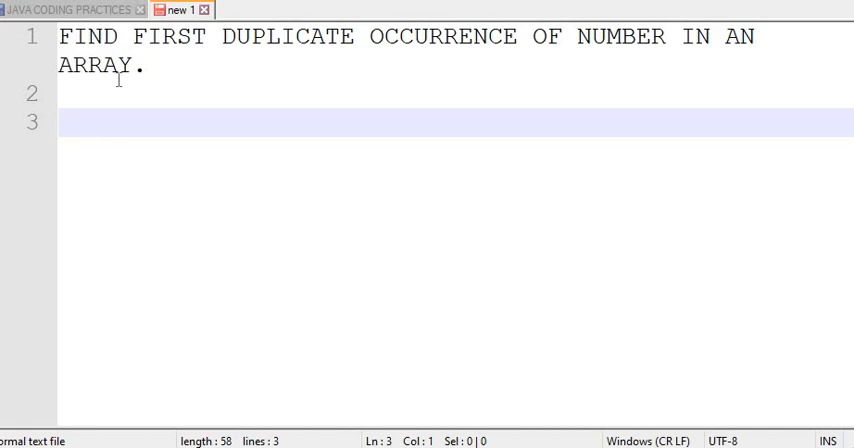
{"action": "mouse_move", "coordinate": [100, 118]}
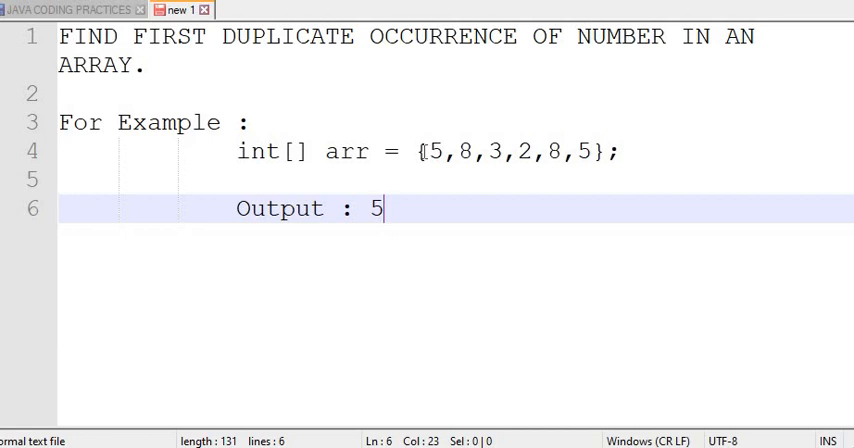
Step: Mark the first element of the example array {5,8,3,2,8,5} with the red annotation pen
{"action": "left_click", "coordinate": [434, 151]}
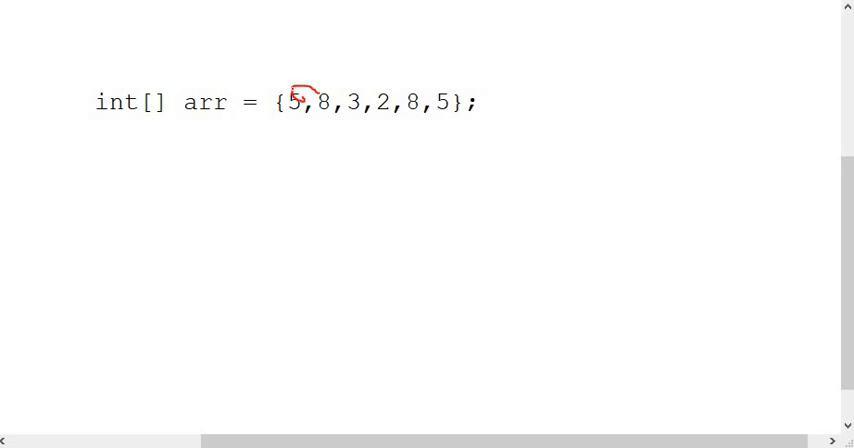
Step: Draw red arcs linking the first 5 to the 8 and the later array elements
{"action": "left_click_drag", "start_coordinate": [300, 95], "coordinate": [345, 90]}
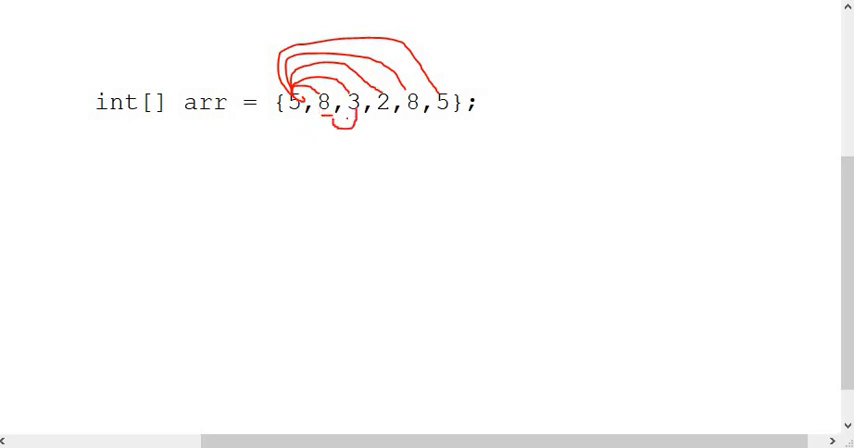
{"action": "left_click_drag", "start_coordinate": [325, 120], "coordinate": [370, 140]}
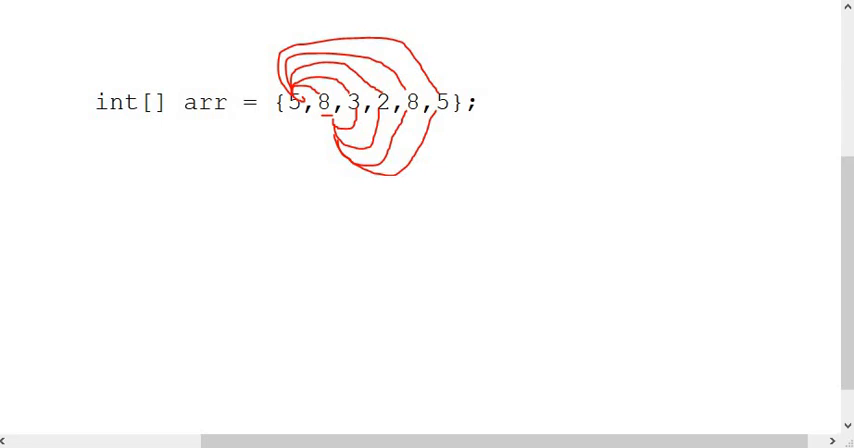
{"action": "left_click", "coordinate": [254, 250]}
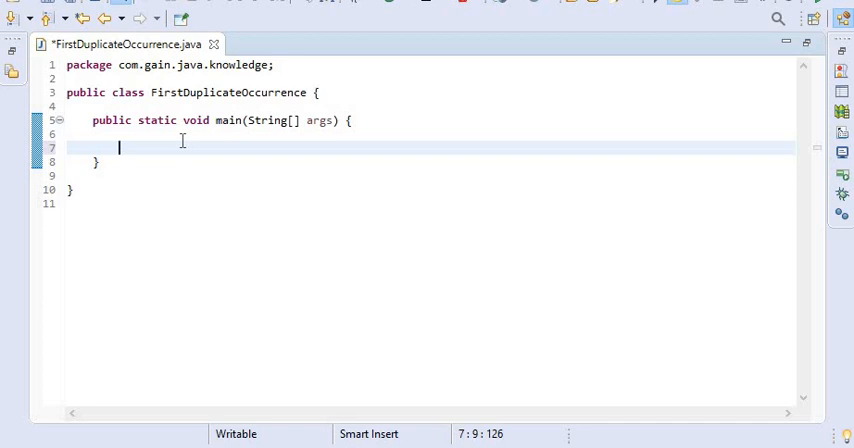
Step: Type the outer loop for(int i = 0; i<arr.length; i++) inside main
{"action": "type", "text": "for("}
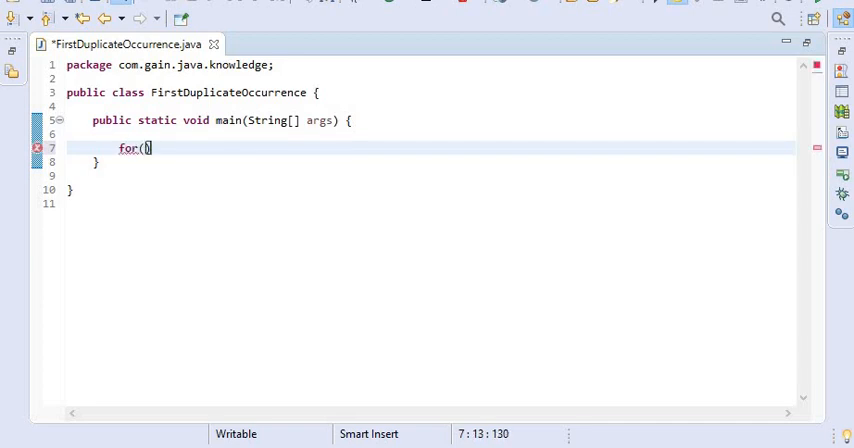
{"action": "type", "text": "int i = 0; i<"}
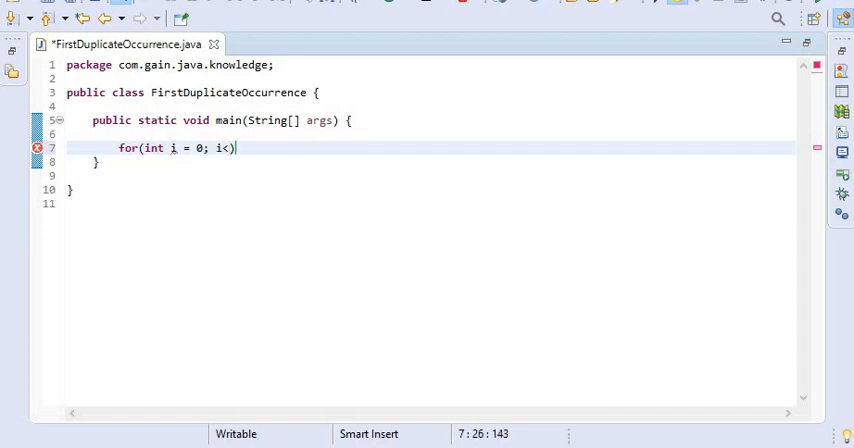
{"action": "type", "text": "arr.l"}
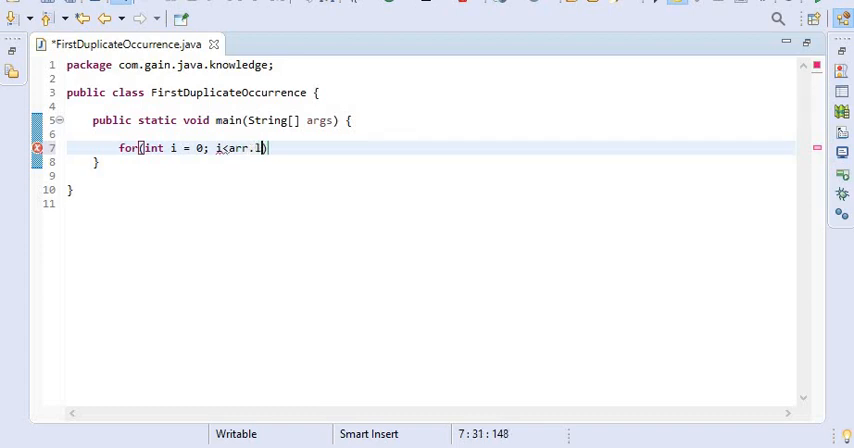
{"action": "type", "text": "ength"}
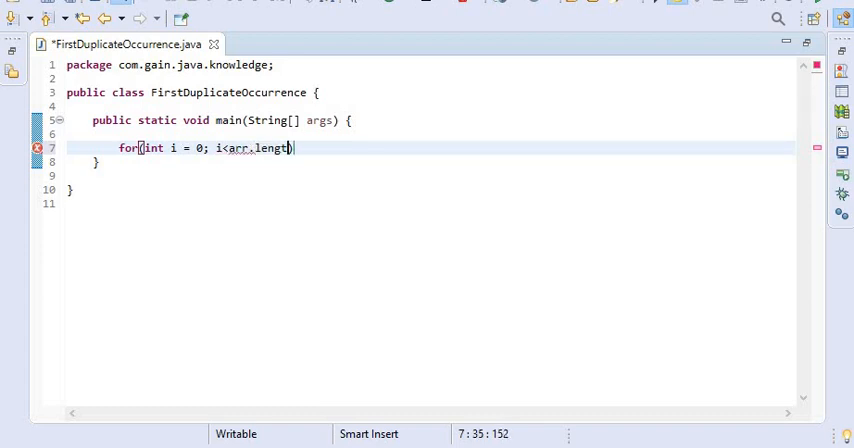
{"action": "type", "text": ";"}
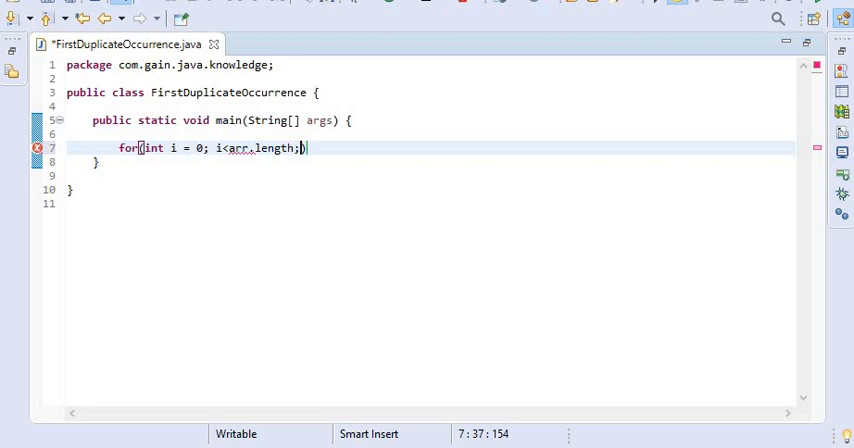
{"action": "type", "text": "i++)"}
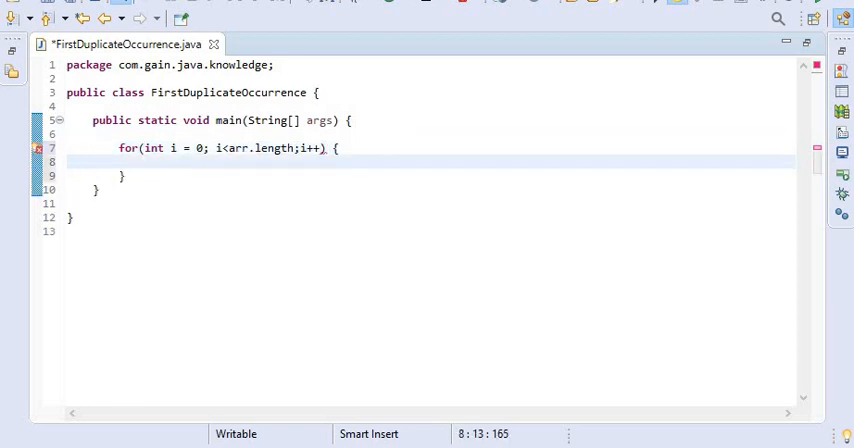
Step: Nest the loop for(int j=i+1; j<arr.length; j++) inside and begin an if statement
{"action": "type", "text": "for("}
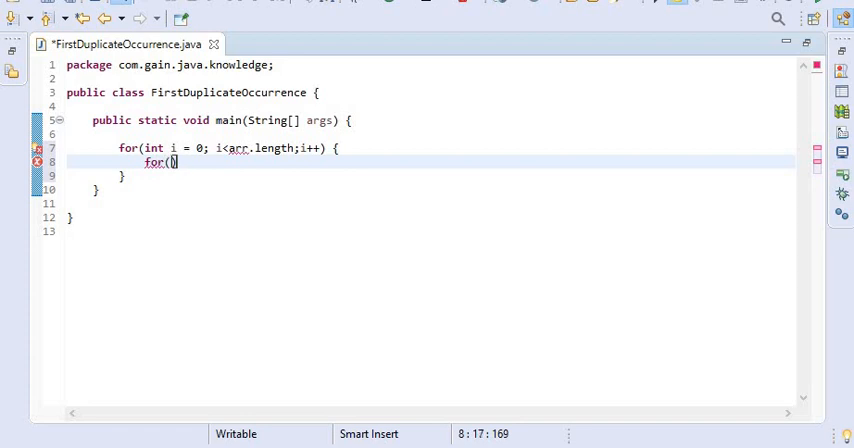
{"action": "type", "text": "int j"}
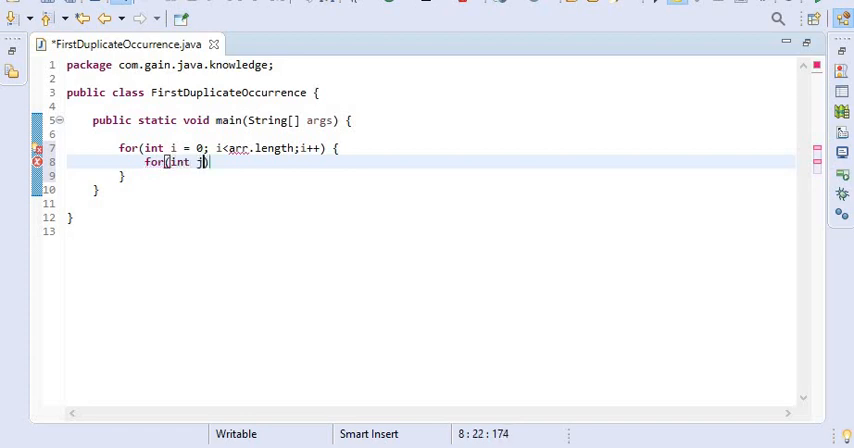
{"action": "type", "text": "=i)"}
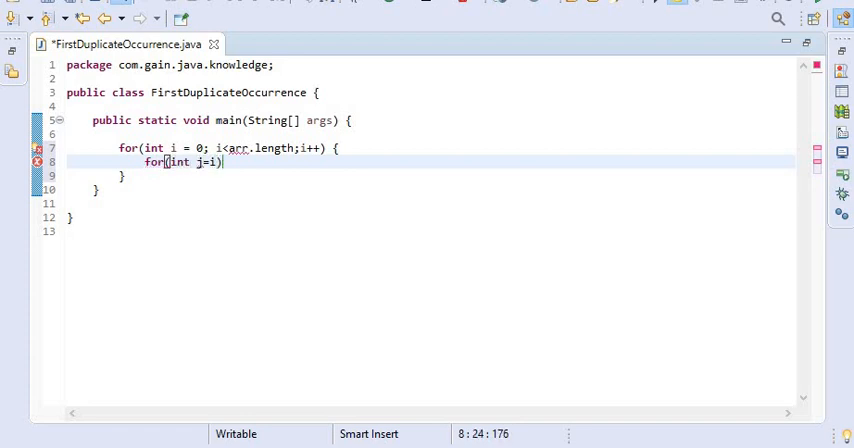
{"action": "type", "text": "+"}
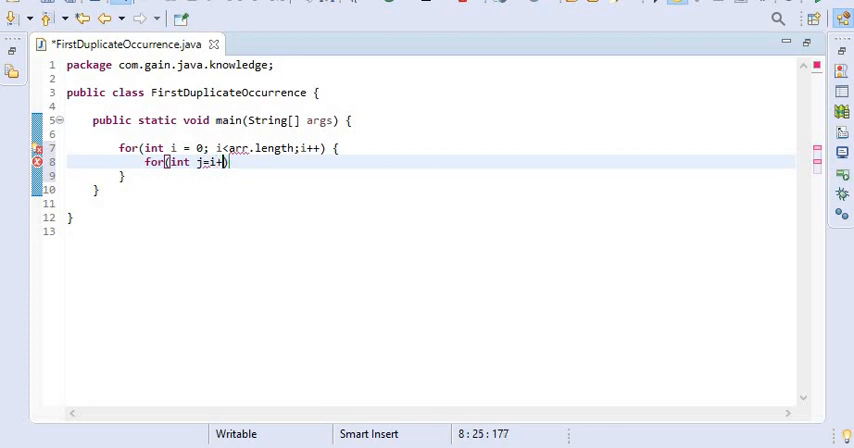
{"action": "type", "text": "1;"}
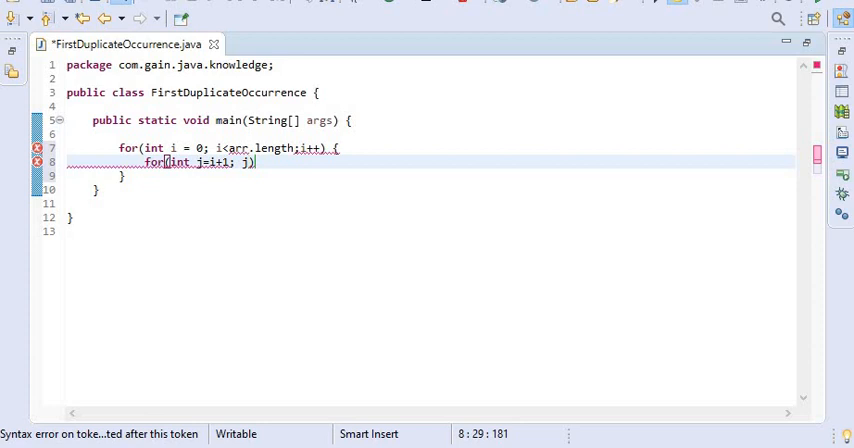
{"action": "type", "text": "j<arr)"}
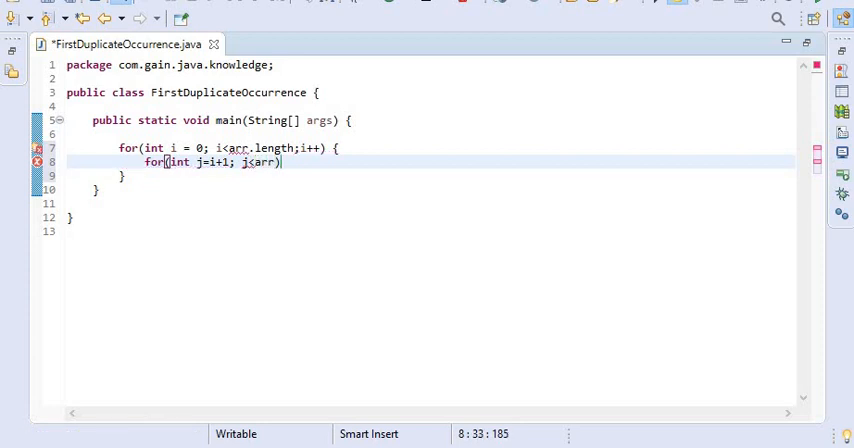
{"action": "type", "text": ".length;j"}
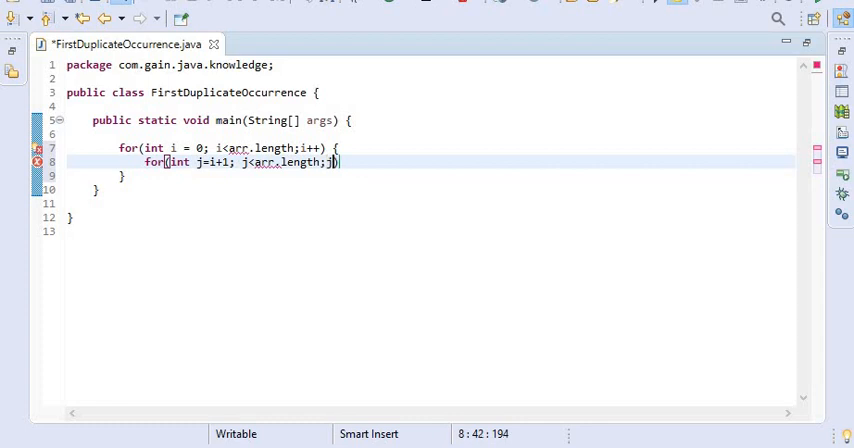
{"action": "type", "text": "++)"}
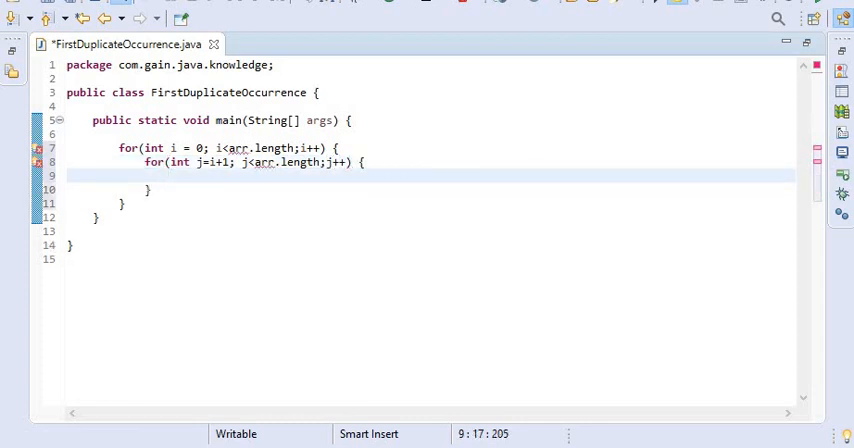
{"action": "type", "text": "if)a"}
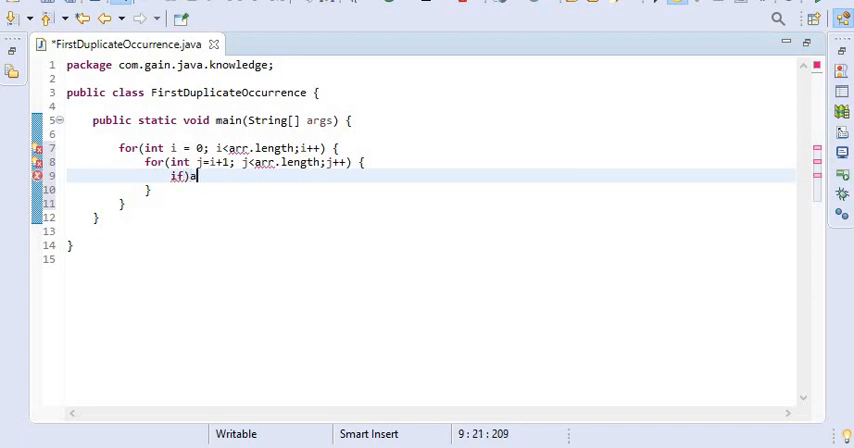
Step: Fix the typo and write the condition if(arr[i] == arr[j])
{"action": "key", "text": "BackSpace"}
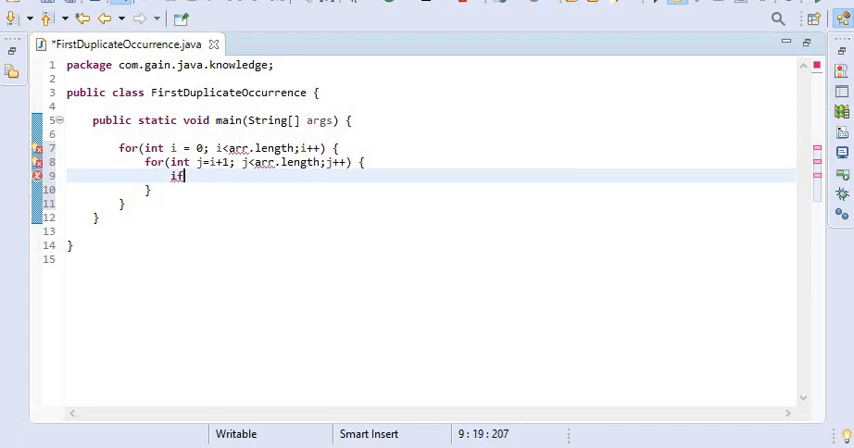
{"action": "type", "text": "(arr"}
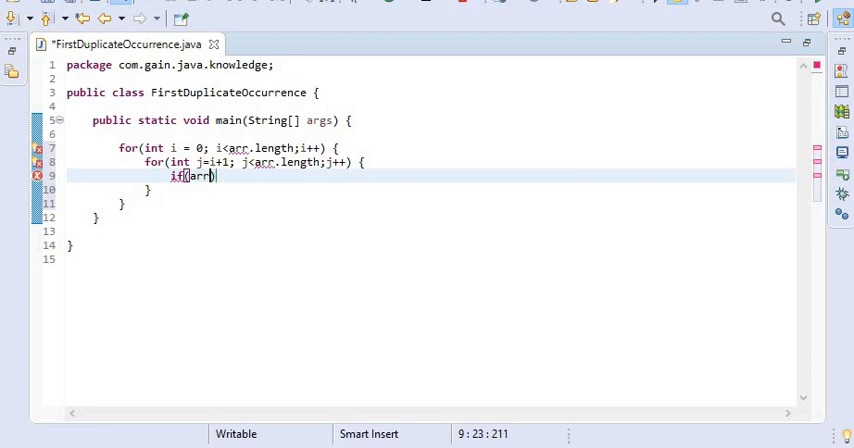
{"action": "type", "text": "[i]"}
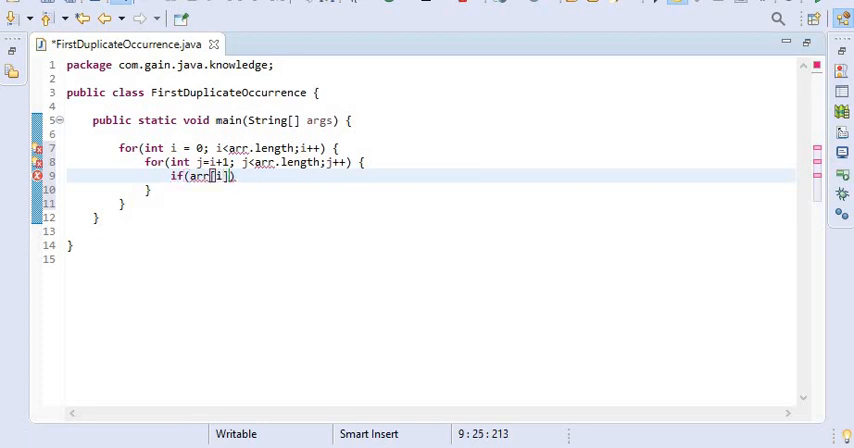
{"action": "type", "text": "== a"}
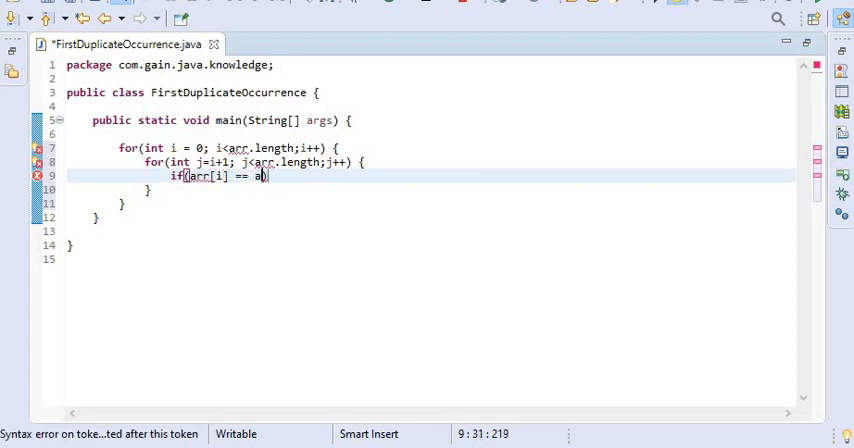
{"action": "type", "text": "rr[j]"}
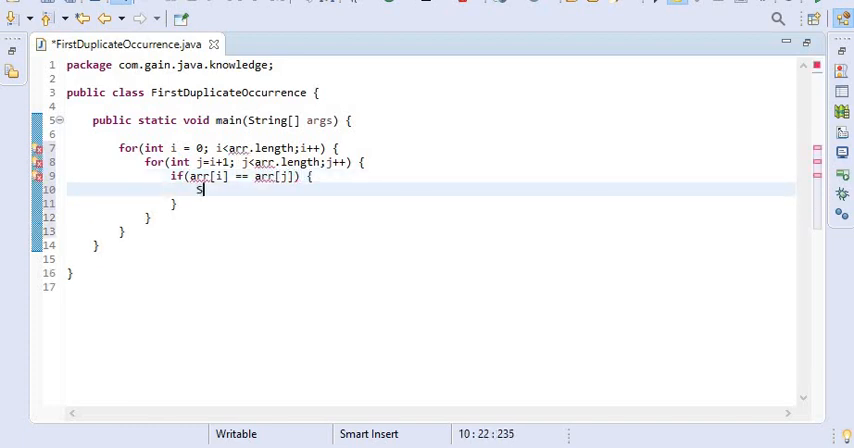
Step: Print arr[i] in the if and declare int[] arr = {5,8,3,2,8,5} above the loops
{"action": "type", "text": "System.out.println();"}
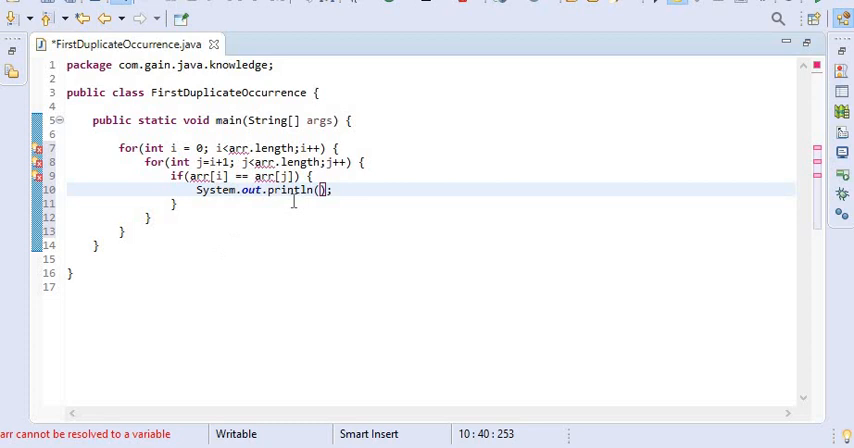
{"action": "type", "text": "arr"}
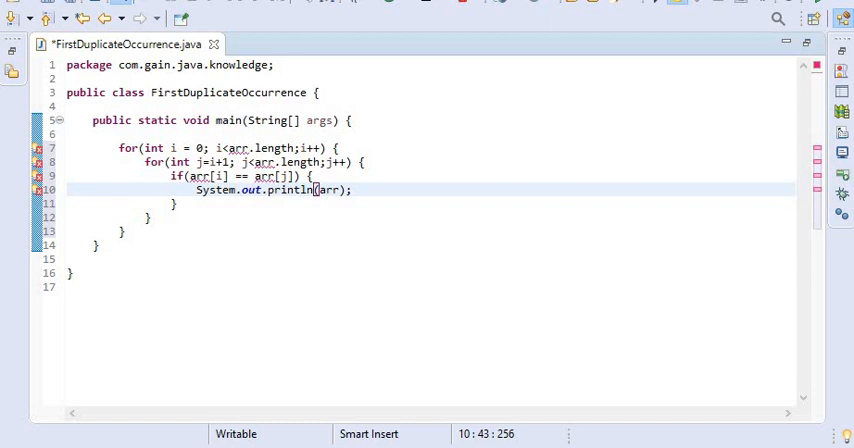
{"action": "type", "text": "[i]"}
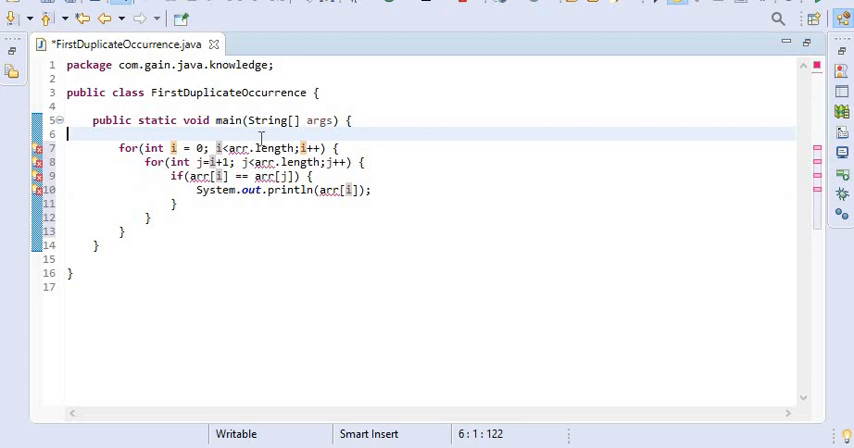
{"action": "type", "text": "int[] arr = {5,8,3,2,8,5};"}
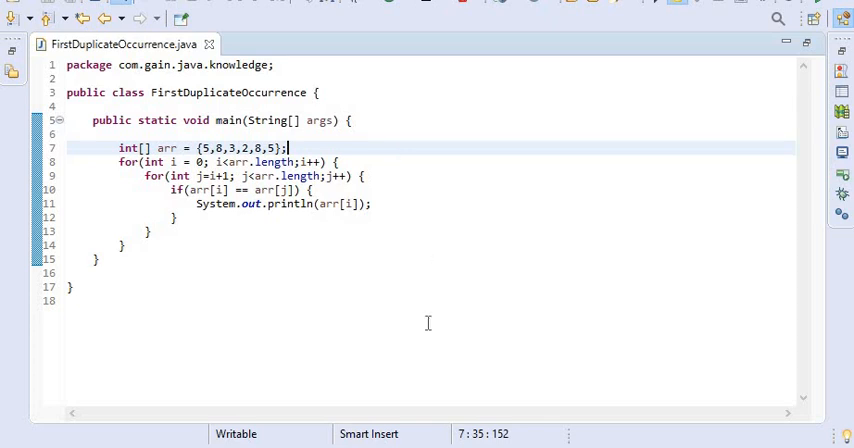
{"action": "mouse_move", "coordinate": [825, 147]}
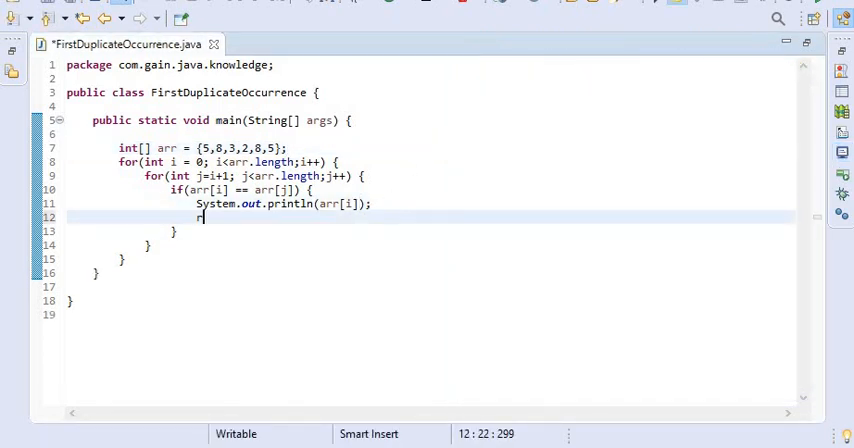
Step: Add return; after the println so the search stops at the first duplicate
{"action": "type", "text": "return"}
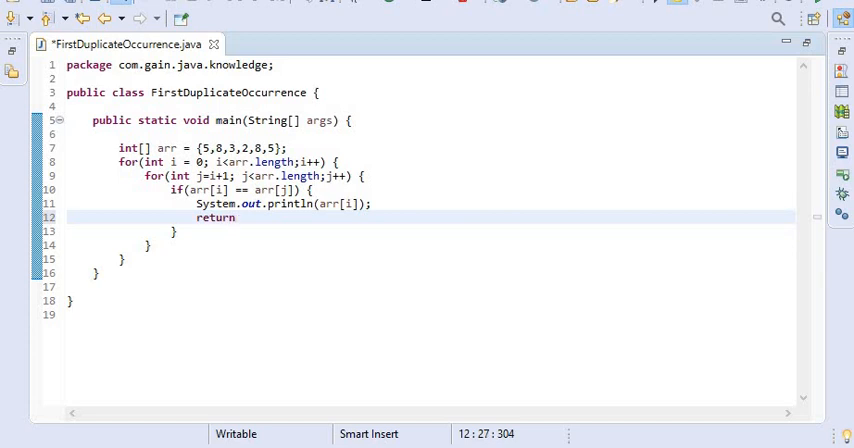
{"action": "type", "text": ";"}
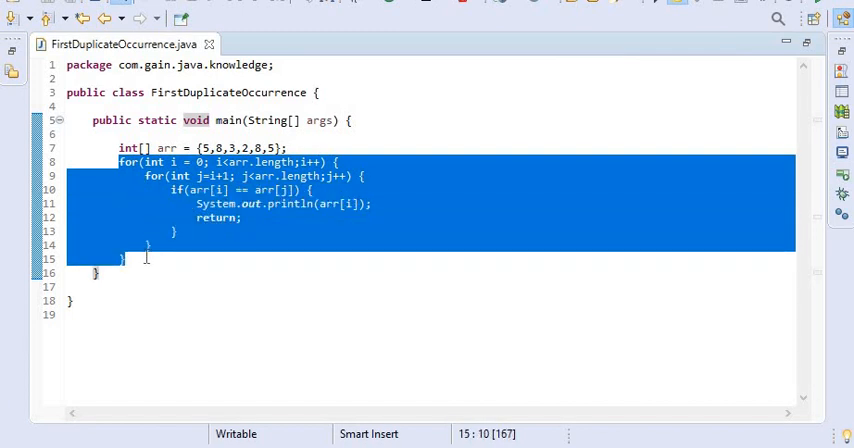
Step: Comment out the old nested loops and declare int count = -1
{"action": "key", "text": "ctrl+/"}
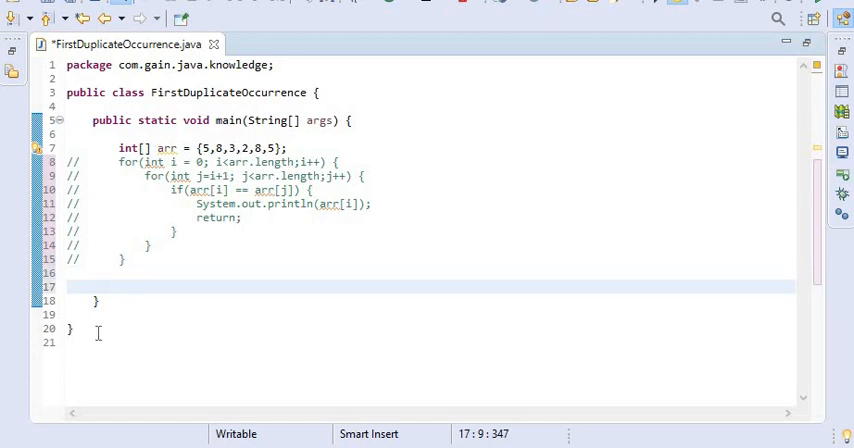
{"action": "type", "text": "int"}
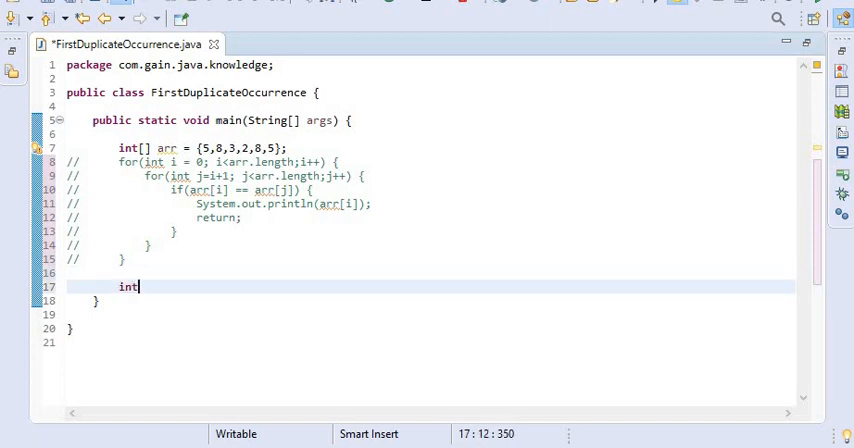
{"action": "type", "text": "count"}
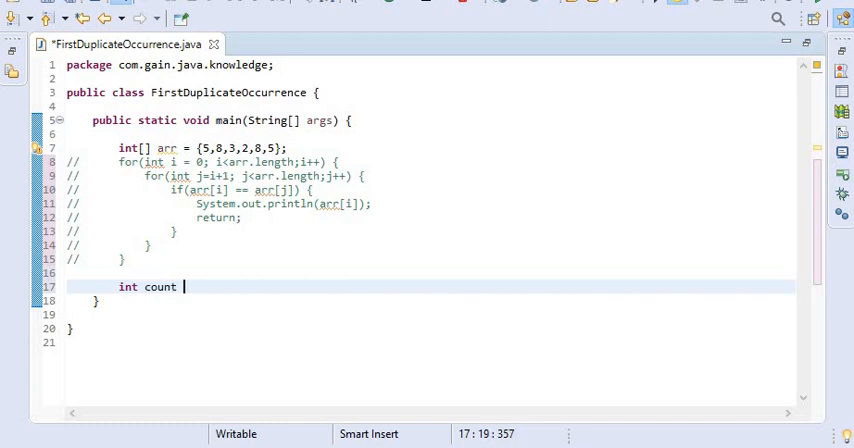
{"action": "type", "text": "= -1"}
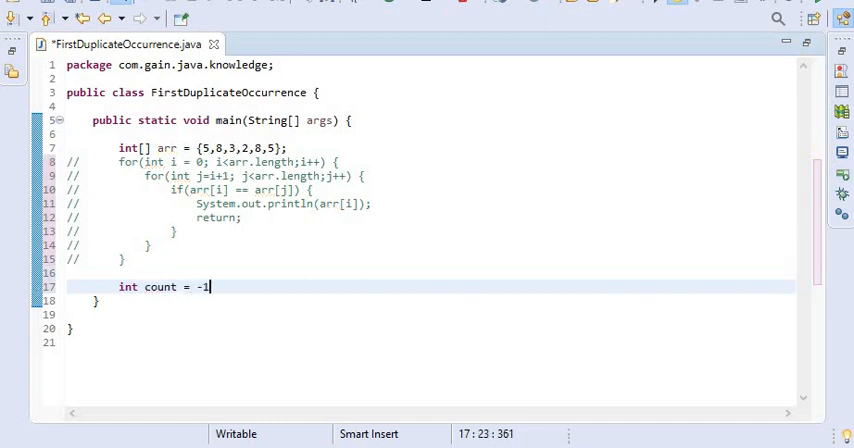
{"action": "key", "text": "Return"}
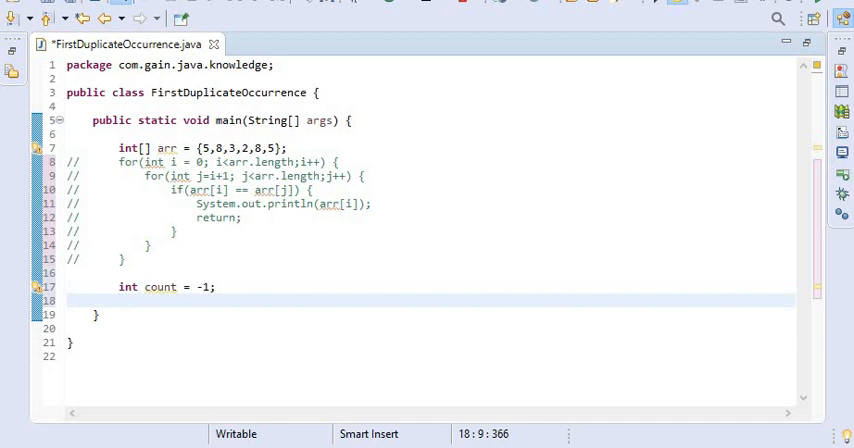
Step: Declare HashSet<Integer> set = new HashSet<>() with HashSet imported
{"action": "type", "text": "H"}
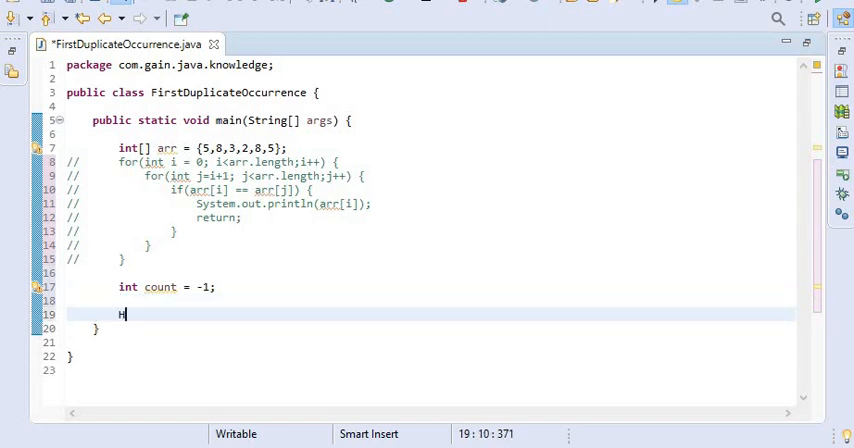
{"action": "type", "text": "ashSet<>"}
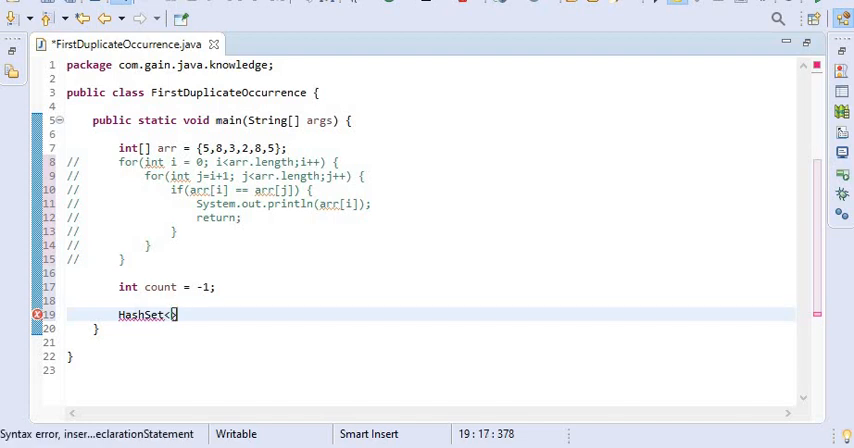
{"action": "type", "text": "Integer>"}
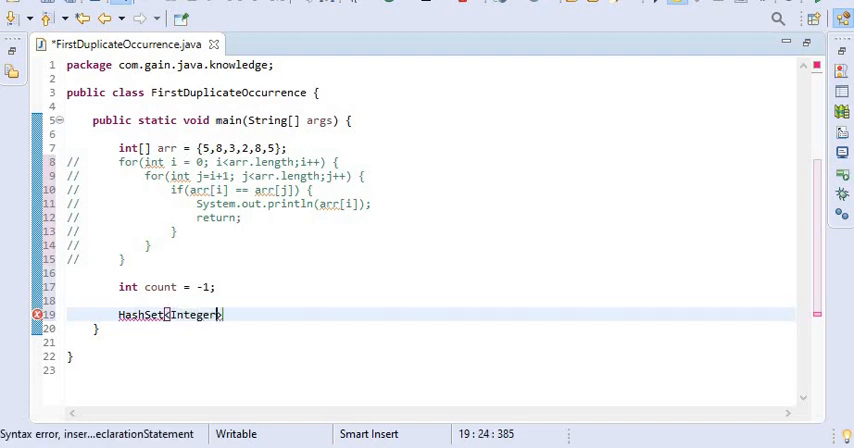
{"action": "type", "text": "set = new"}
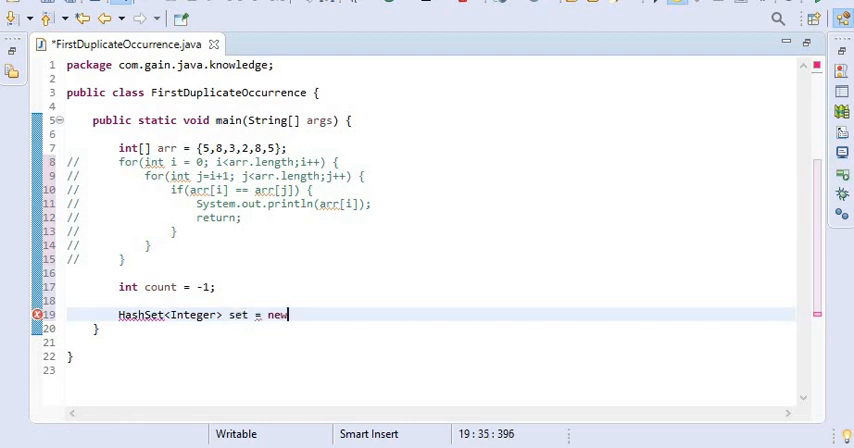
{"action": "type", "text": "HashSet<"}
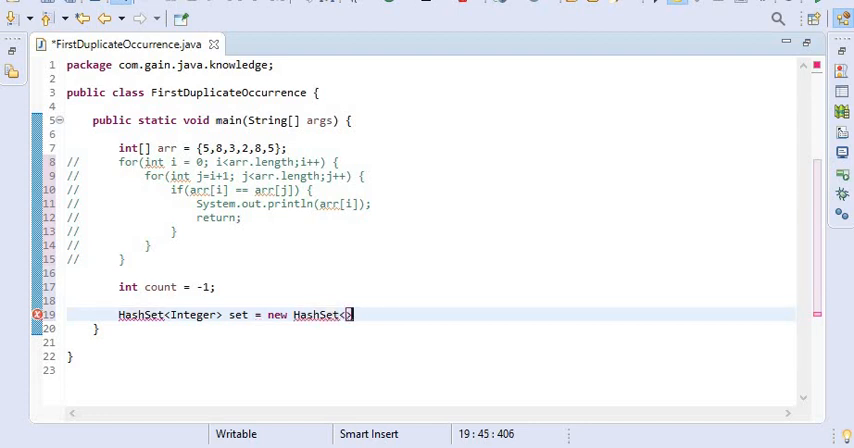
{"action": "type", "text": ">();"}
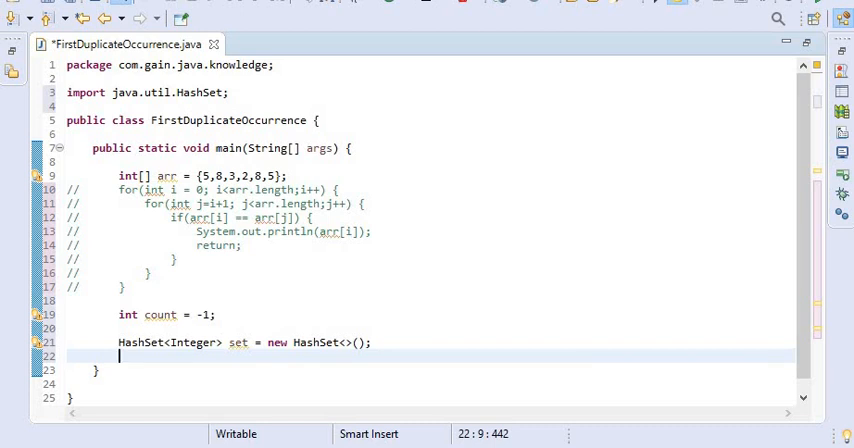
Step: Write the reverse loop for(int i = arr.length-1; i >= 0; i--) and begin an if inside
{"action": "type", "text": "for"}
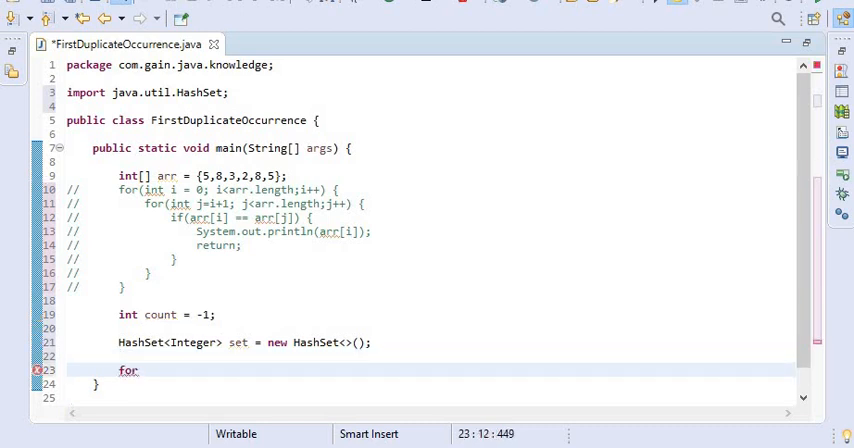
{"action": "type", "text": "("}
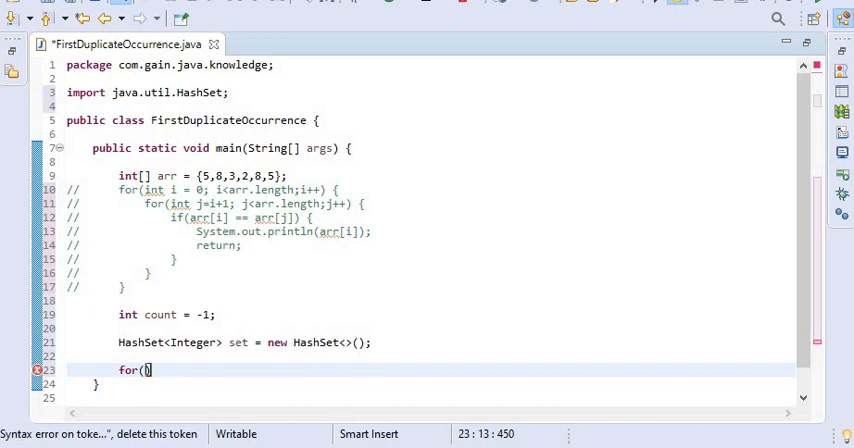
{"action": "type", "text": "int i ="}
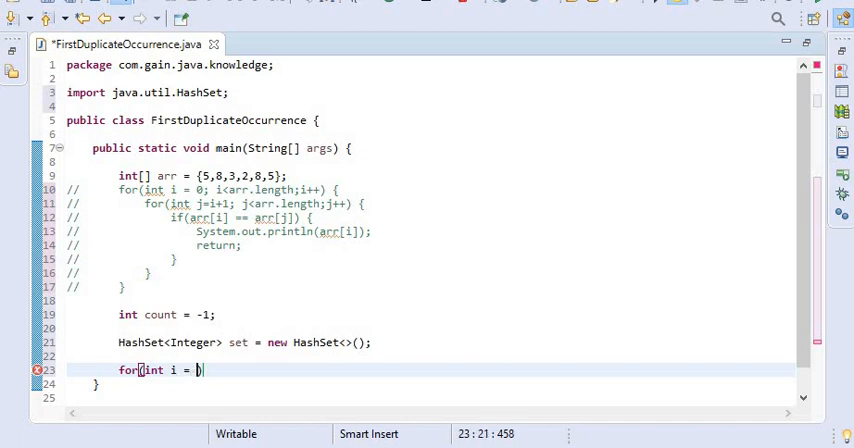
{"action": "type", "text": "arr.length-1;"}
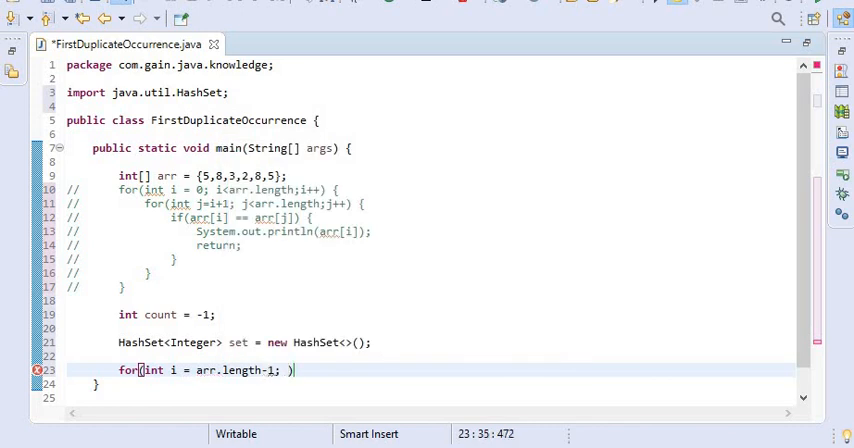
{"action": "type", "text": "i"}
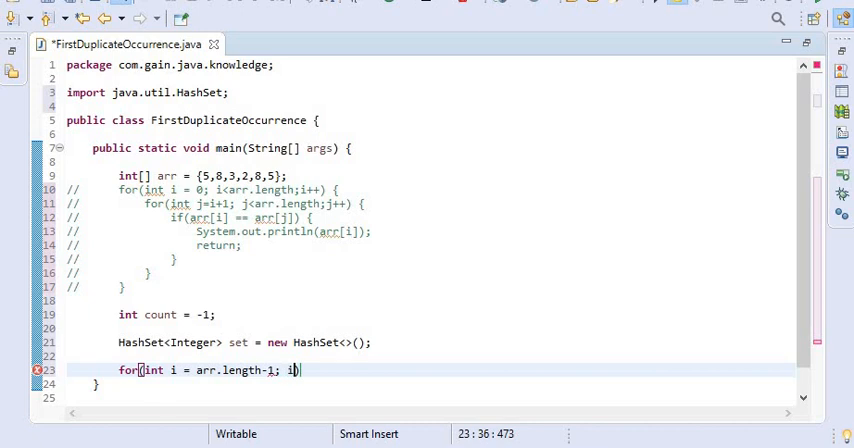
{"action": "type", "text": ">= 0"}
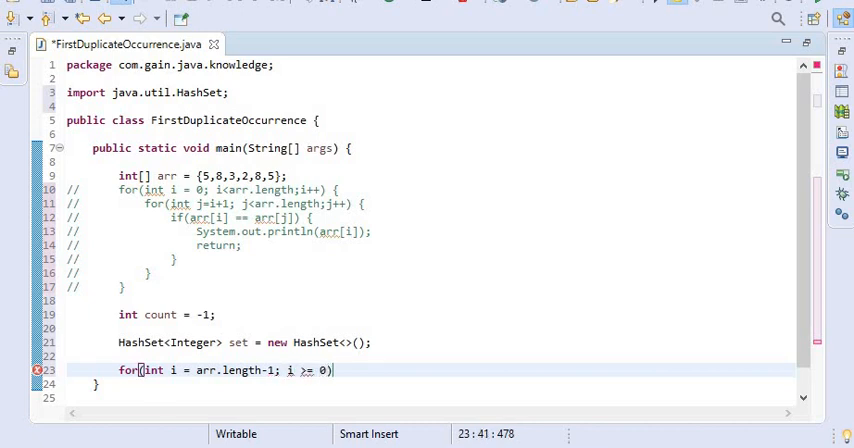
{"action": "type", "text": ";i--"}
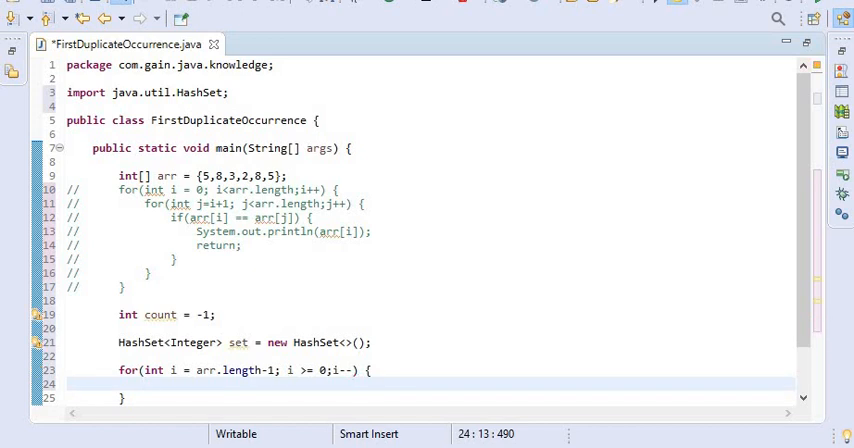
{"action": "type", "text": "if"}
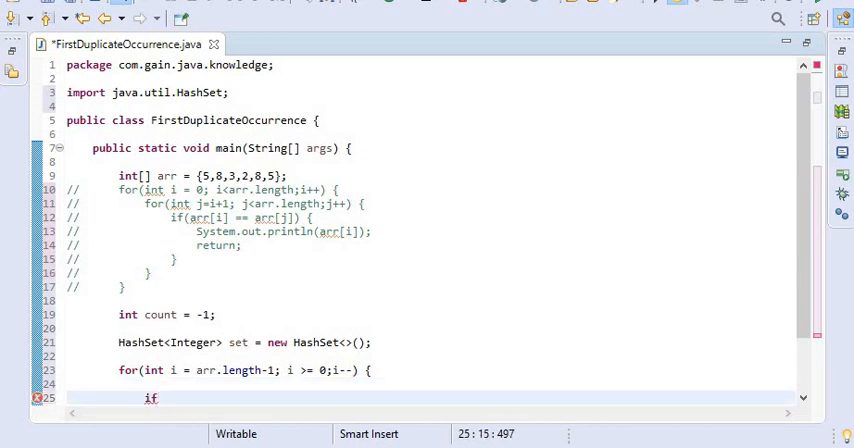
Step: Write if(set.contains(arr[i])) setting count = i
{"action": "type", "text": "("}
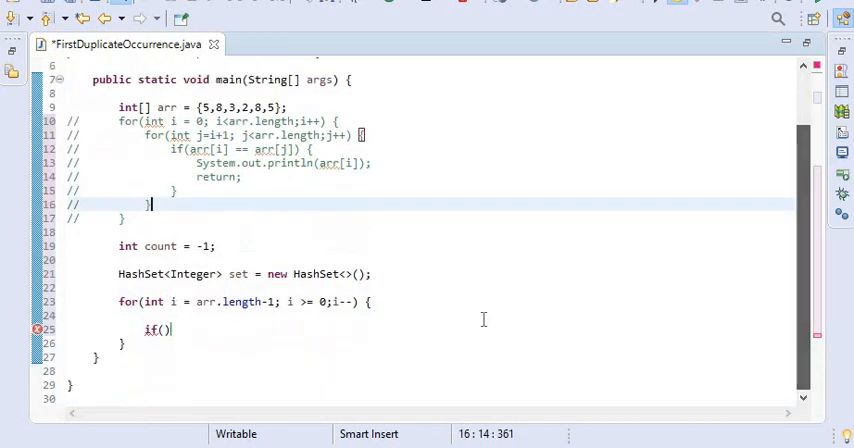
{"action": "left_click", "coordinate": [165, 330]}
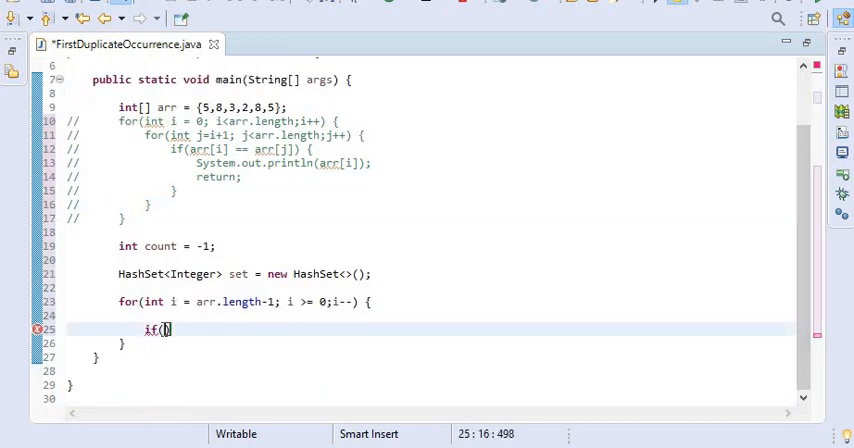
{"action": "type", "text": "set"}
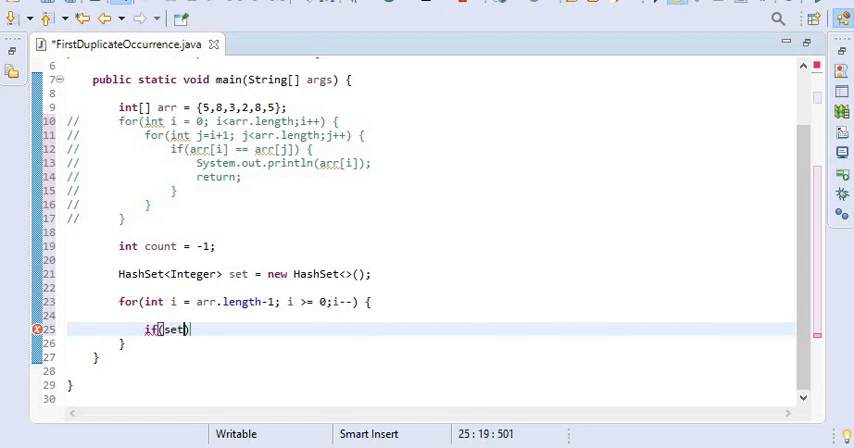
{"action": "type", "text": ".contains(o"}
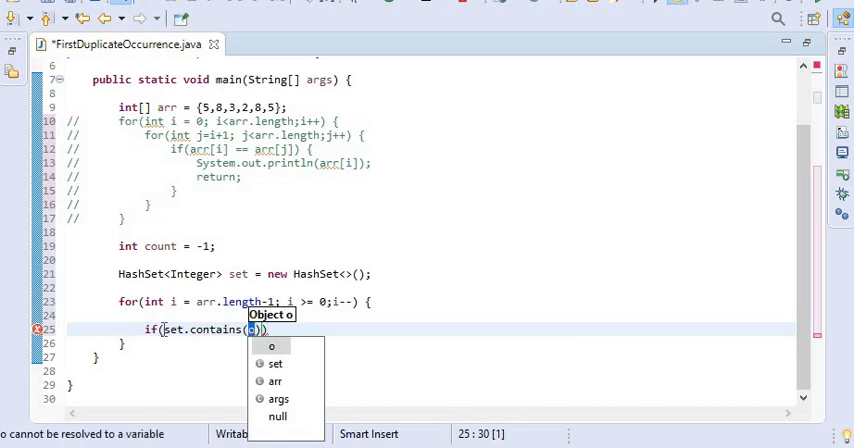
{"action": "type", "text": "rr"}
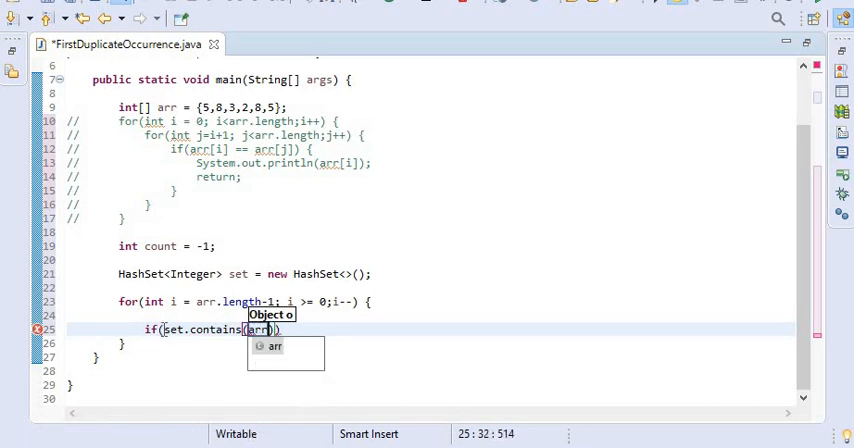
{"action": "type", "text": "[i]"}
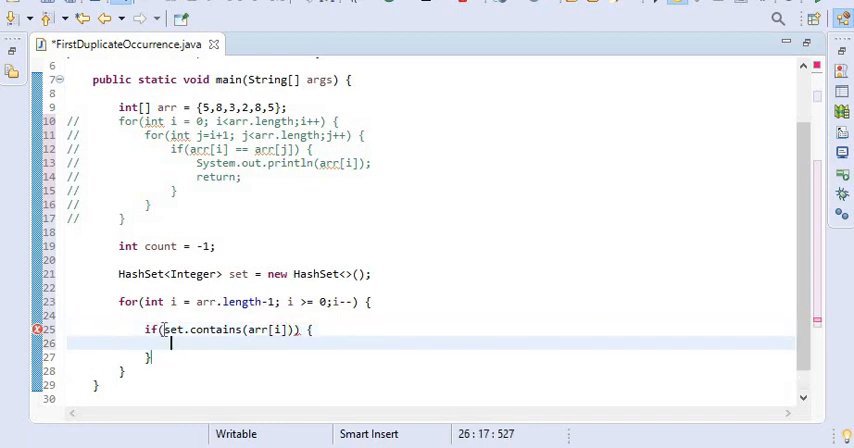
{"action": "type", "text": "count ="}
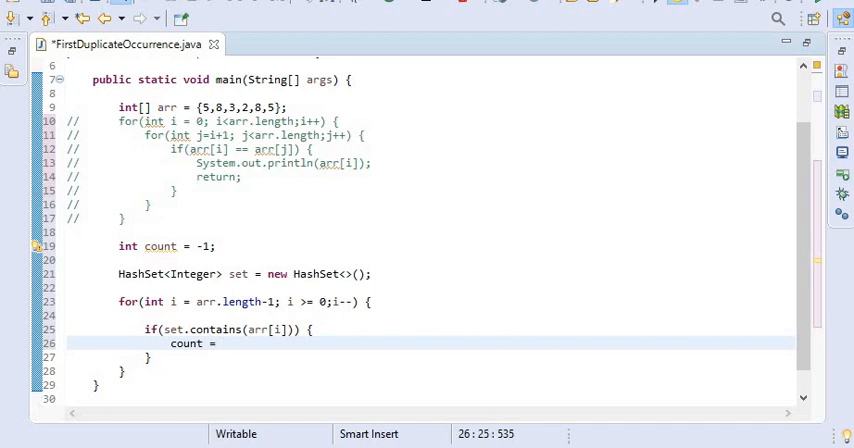
{"action": "type", "text": "i;"}
{"action": "left_click", "coordinate": [431, 357]}
{"action": "type", "text": "e"}
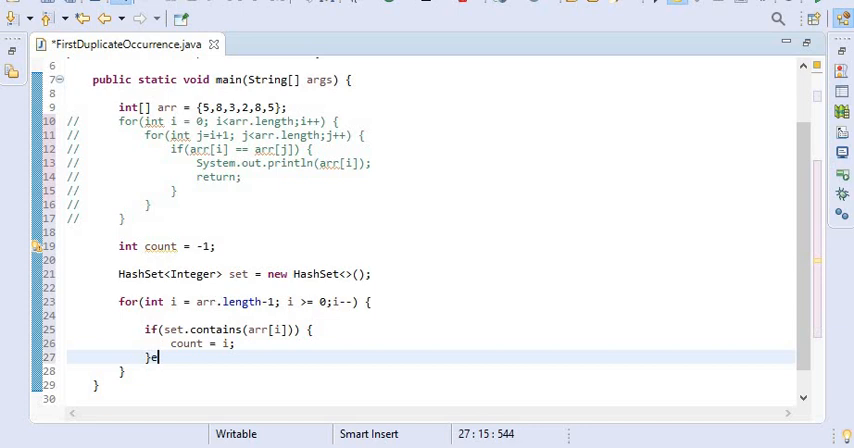
Step: Add an else branch calling set.add(arr[i])
{"action": "type", "text": "lse {"}
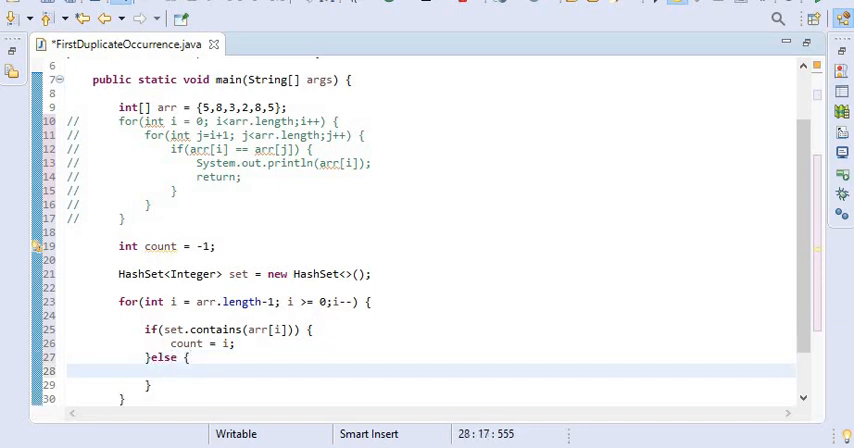
{"action": "type", "text": "set."}
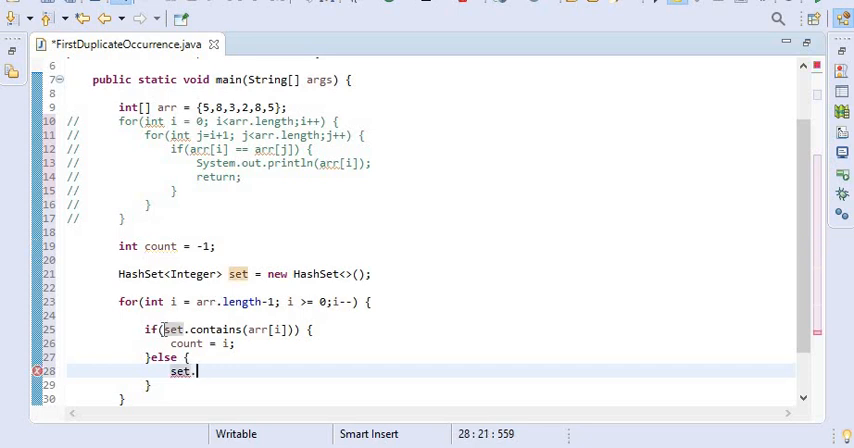
{"action": "type", "text": "add"}
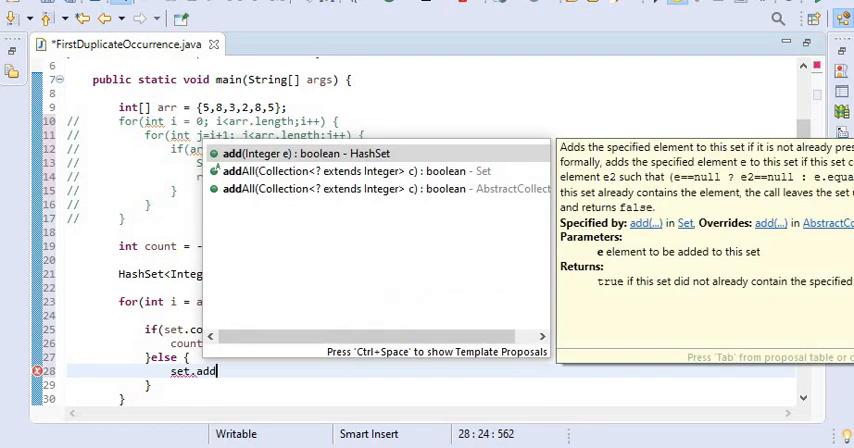
{"action": "key", "text": "Escape"}
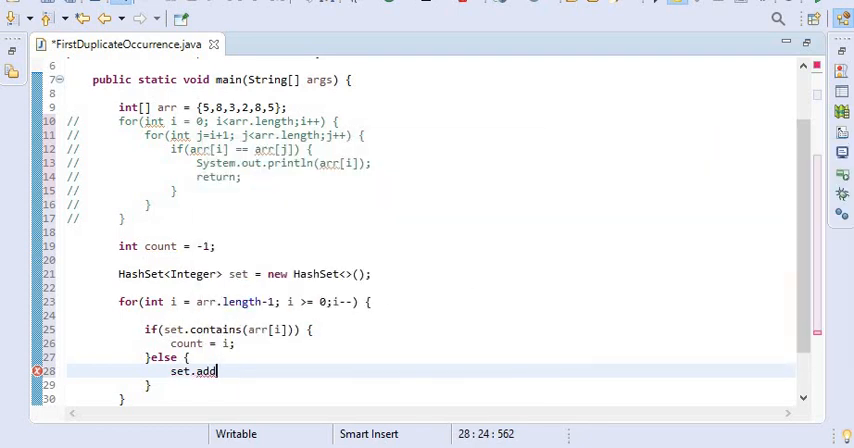
{"action": "type", "text": "(arr"}
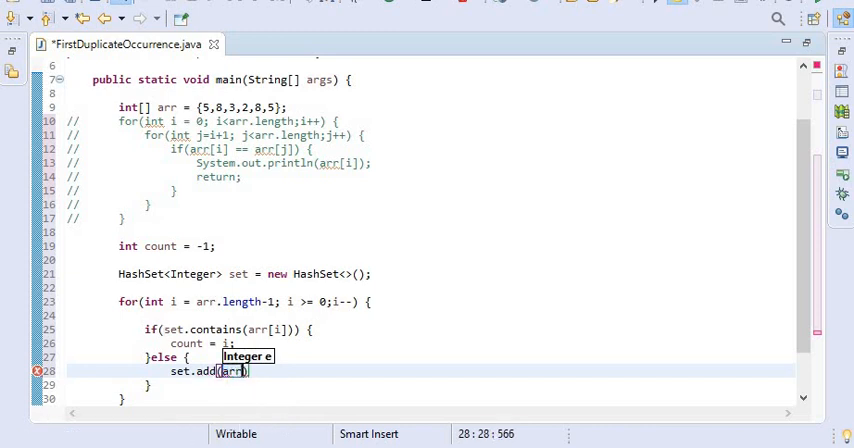
{"action": "type", "text": "[i]"}
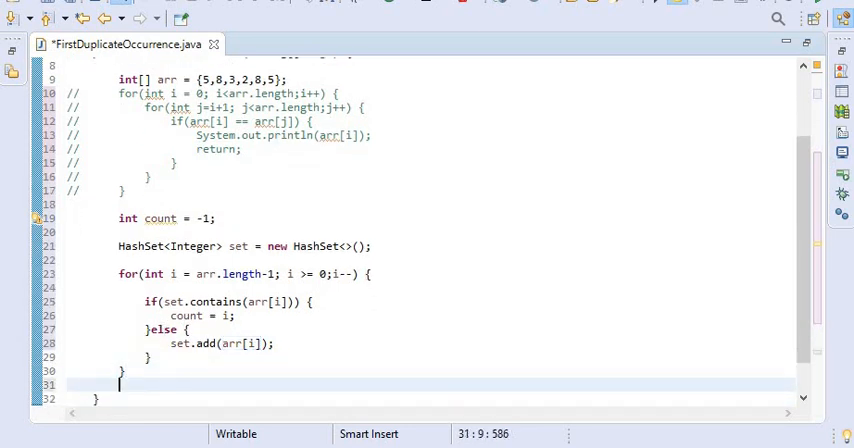
Step: After the loop, print "duplicate element is : " + arr[count] when count != -1
{"action": "type", "text": "if"}
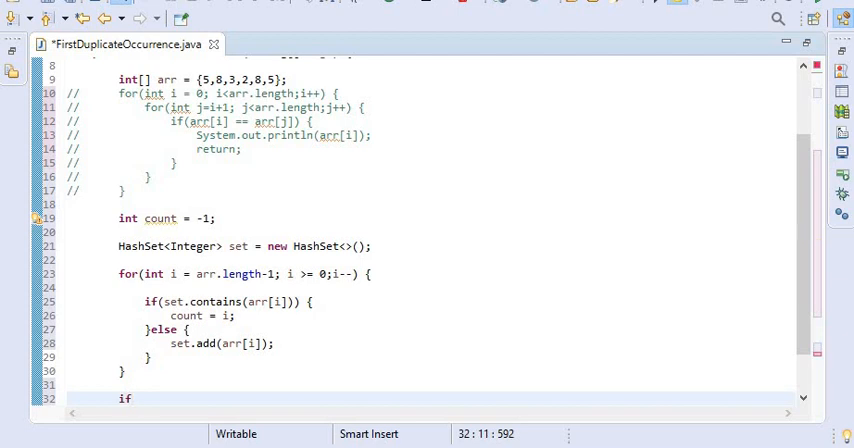
{"action": "type", "text": "(count)"}
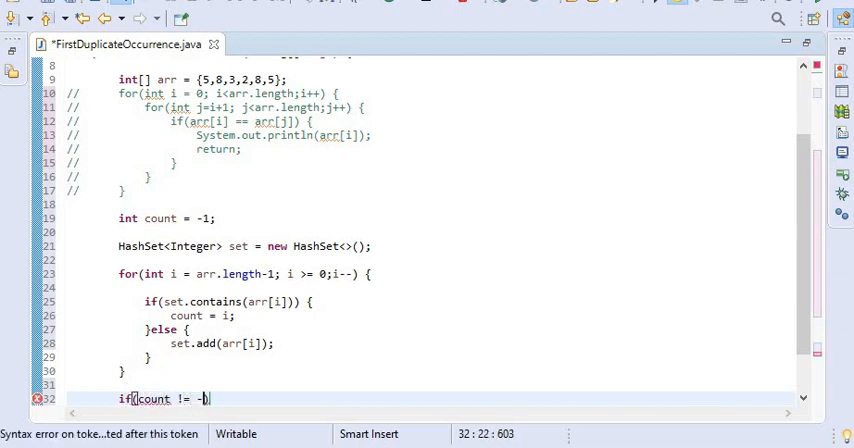
{"action": "type", "text": "1)"}
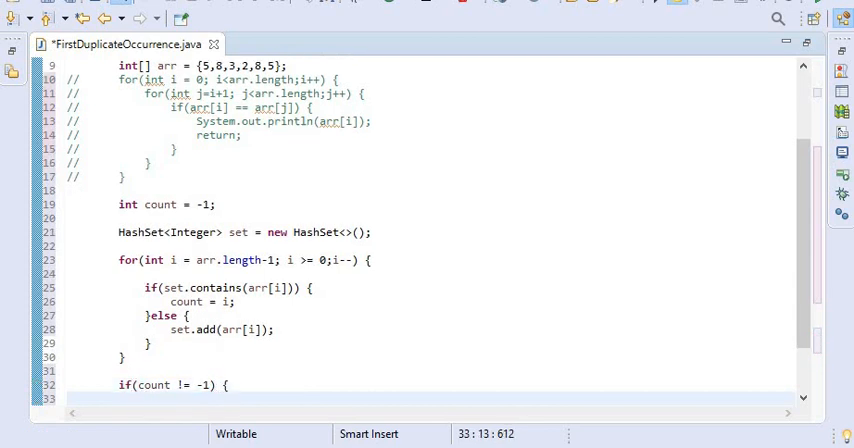
{"action": "type", "text": "Syso"}
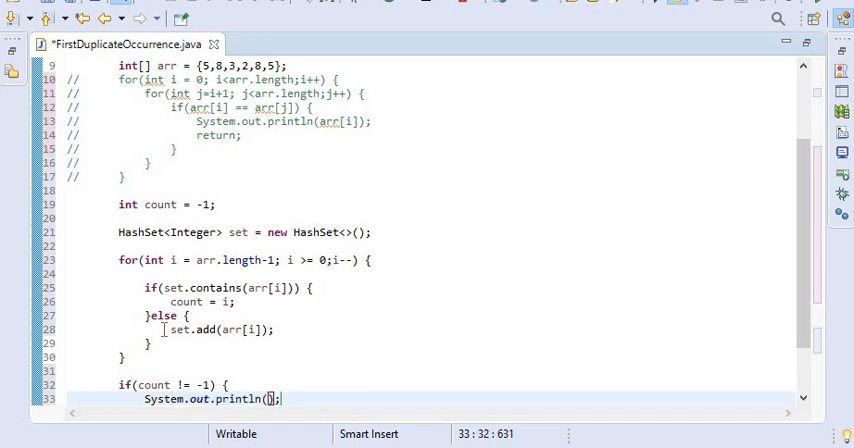
{"action": "type", "text": "\"d"}
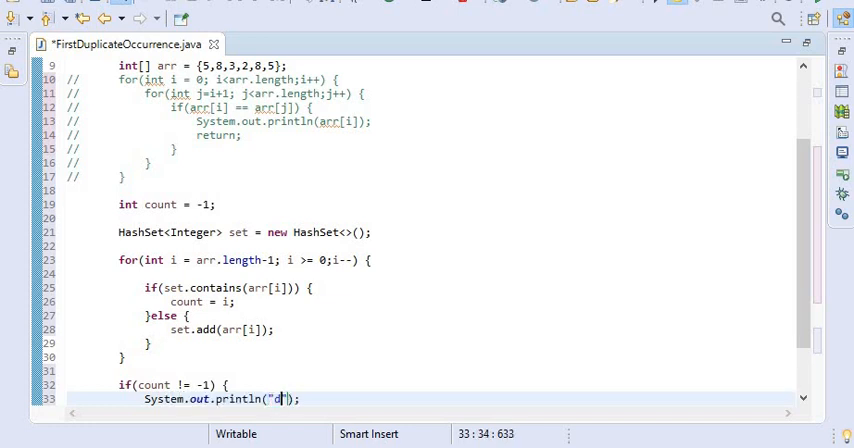
{"action": "type", "text": "uplicate element is :"}
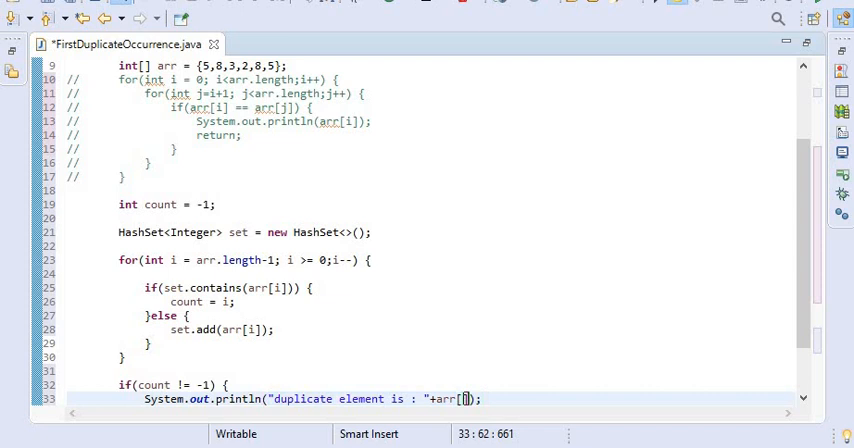
{"action": "type", "text": "count"}
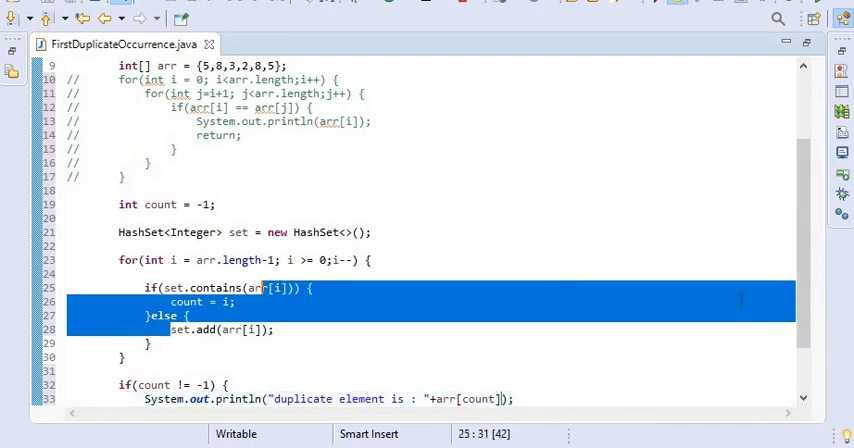
Step: Scroll down the code and clear the current text selection
{"action": "scroll", "scroll_direction": "down", "scroll_amount": 3}
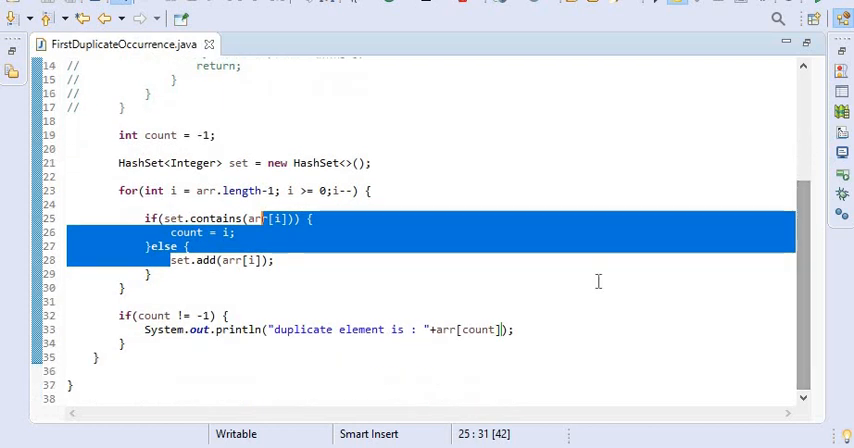
{"action": "left_click", "coordinate": [124, 287]}
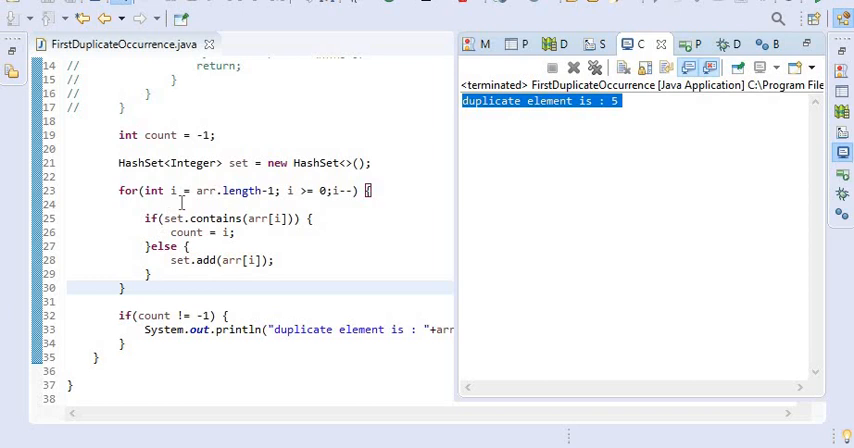
{"action": "mouse_move", "coordinate": [225, 190]}
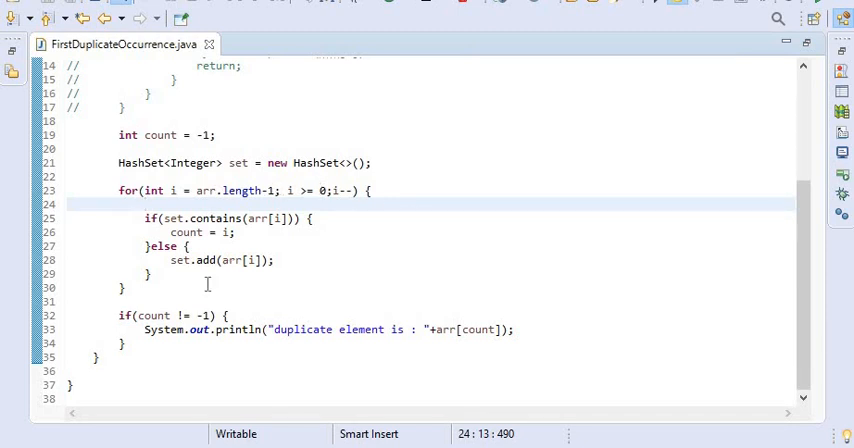
{"action": "mouse_move", "coordinate": [732, 186]}
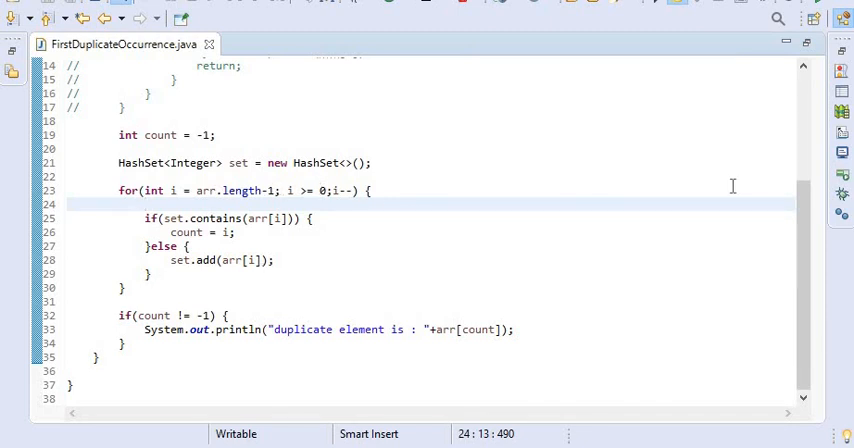